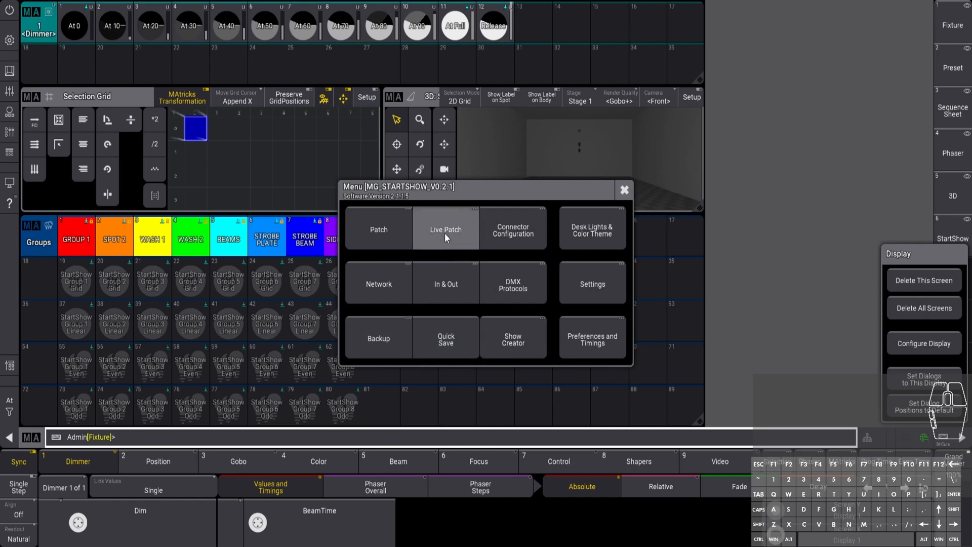
Open Live Patch from the Menu to list fixture positions, rotation and scale
left_click(445, 230)
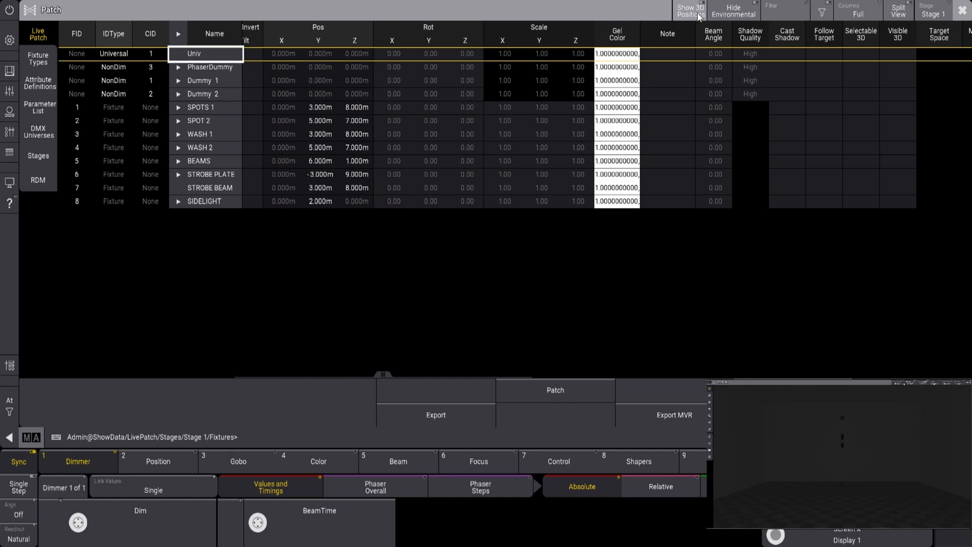
Show 3D positions beside the table and set SPOT 2 and WASH 2 to Z 9 m
left_click(690, 11)
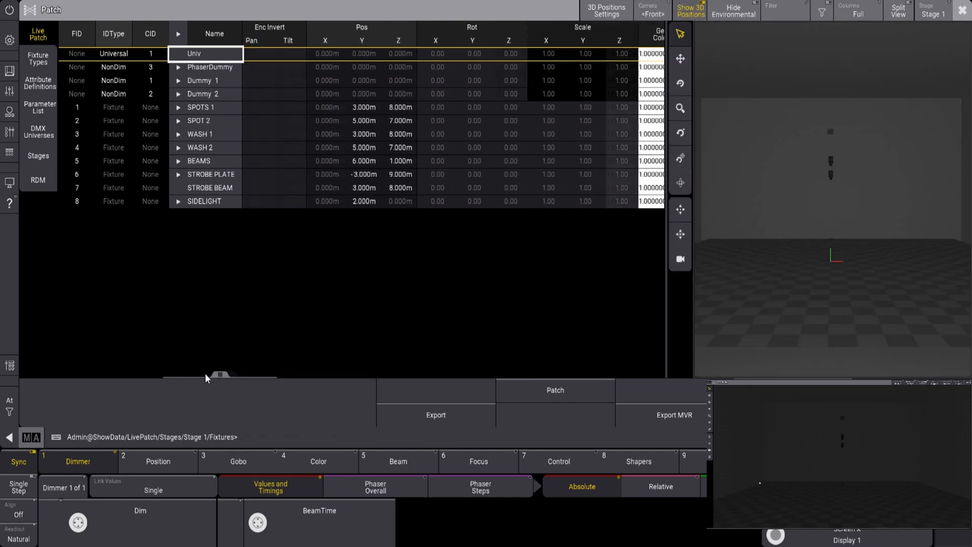
left_click(178, 107)
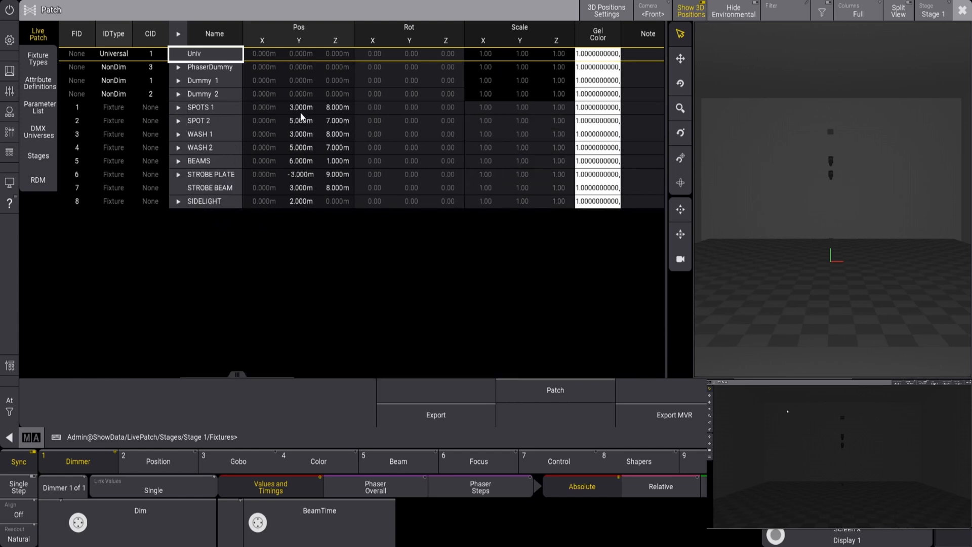
left_click(298, 107)
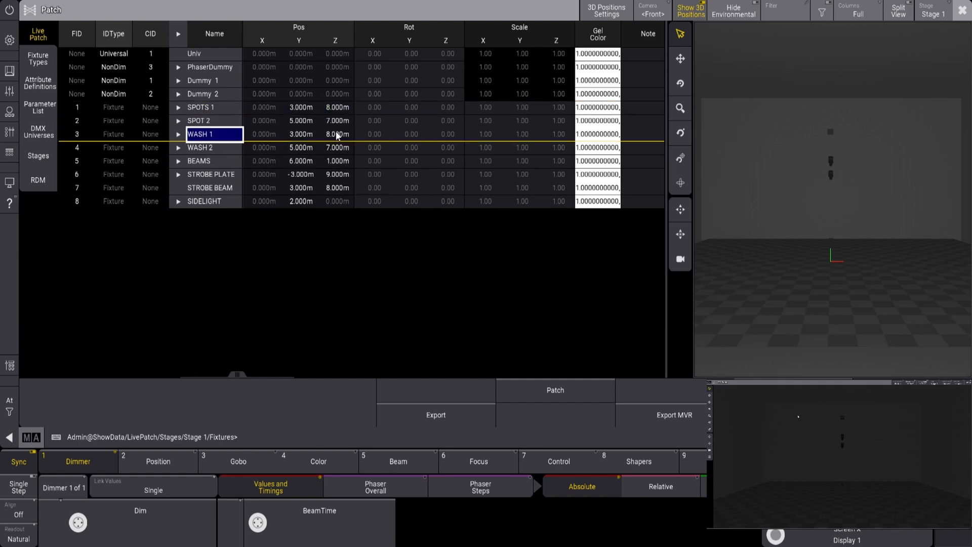
mouse_move(214, 153)
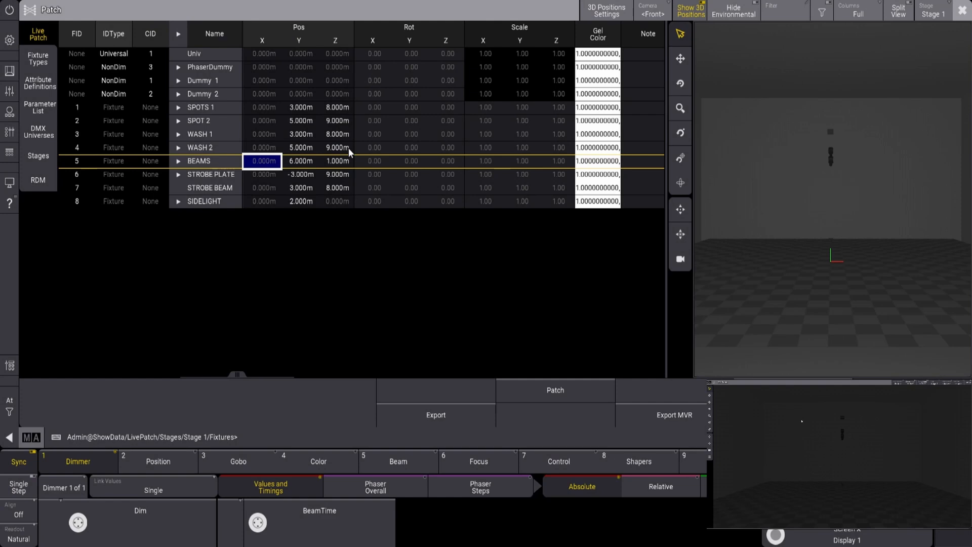
mouse_move(334, 164)
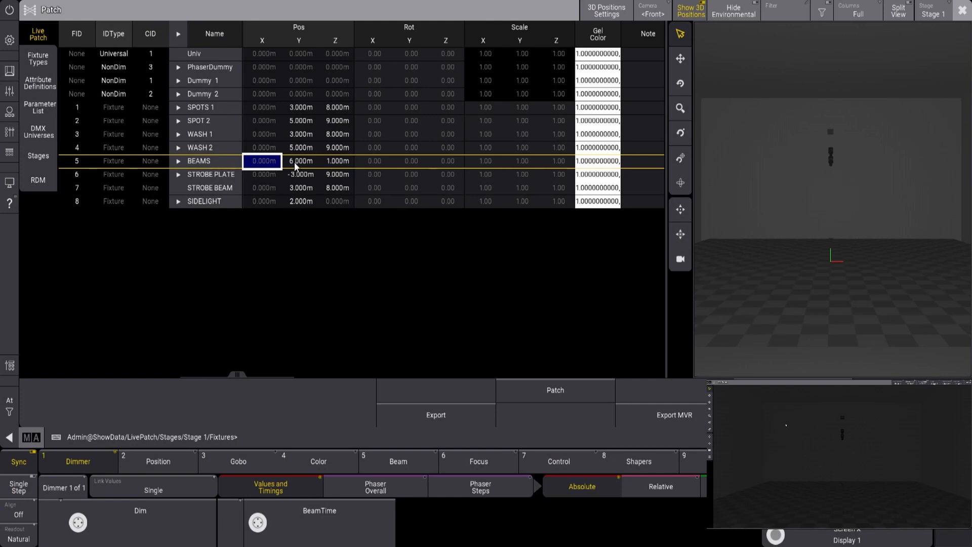
mouse_move(197, 180)
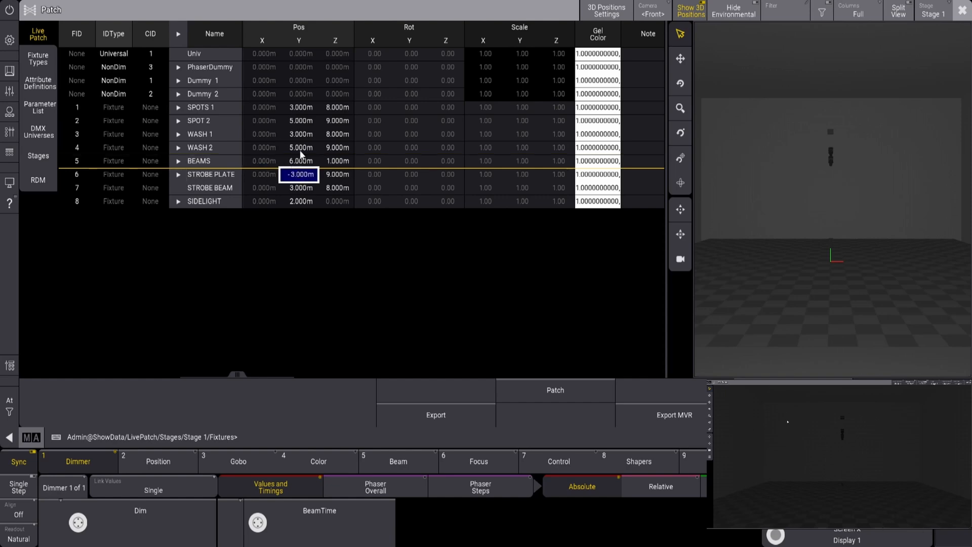
Set STROBE PLATE to Y 3 m, Z 8.5 m and edit SIDELIGHT positions
left_click(299, 174)
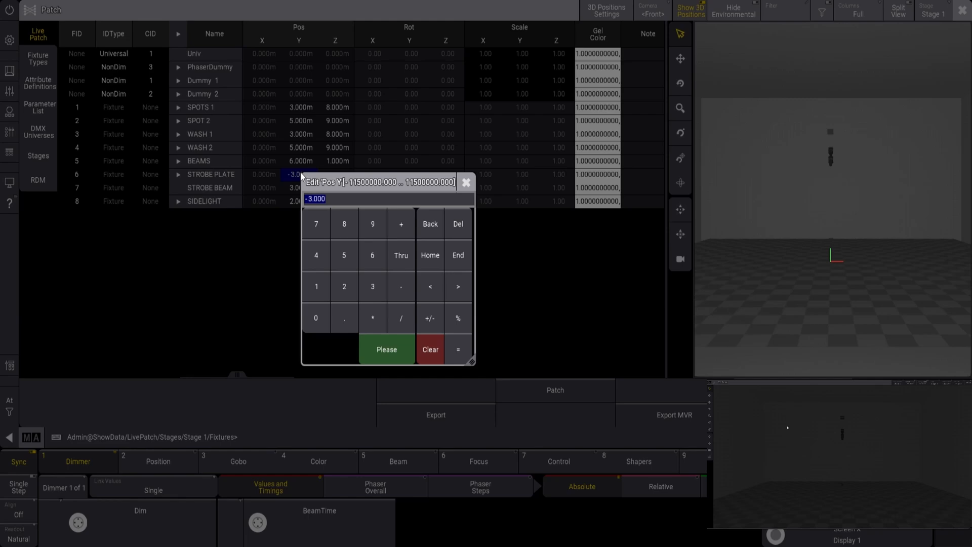
left_click(338, 174)
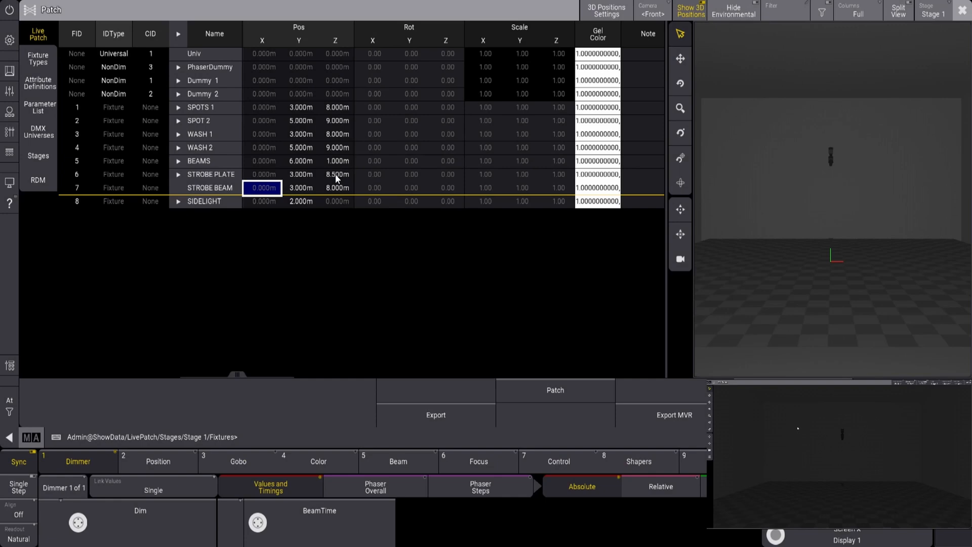
mouse_move(303, 199)
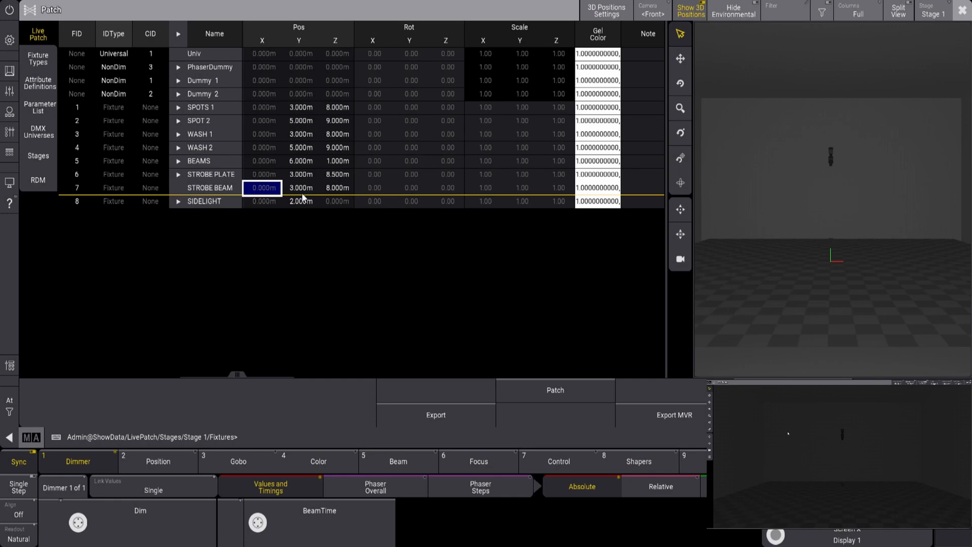
left_click(335, 202)
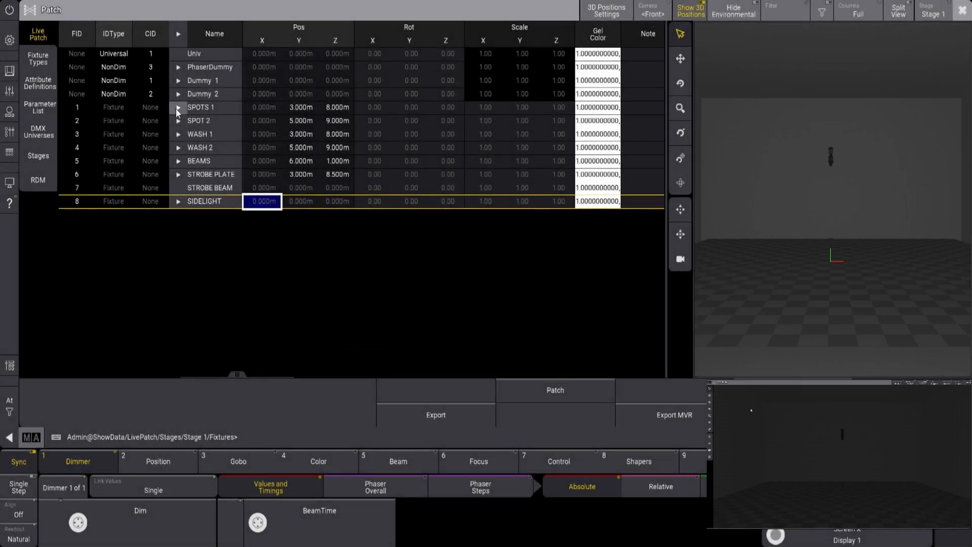
Expand SPOTS 1 and spread the Eurus X positions from -5.8 Thru 5.8
left_click(178, 107)
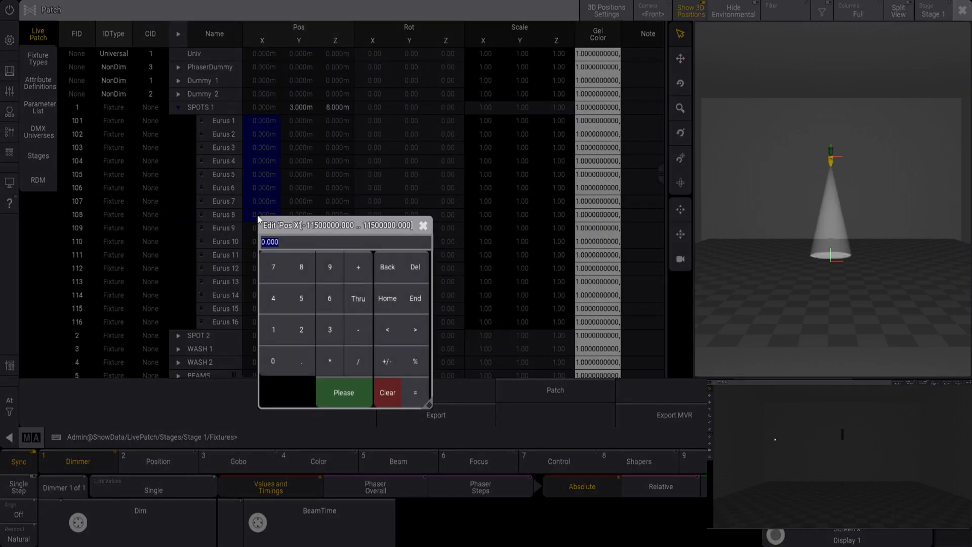
left_click(387, 393)
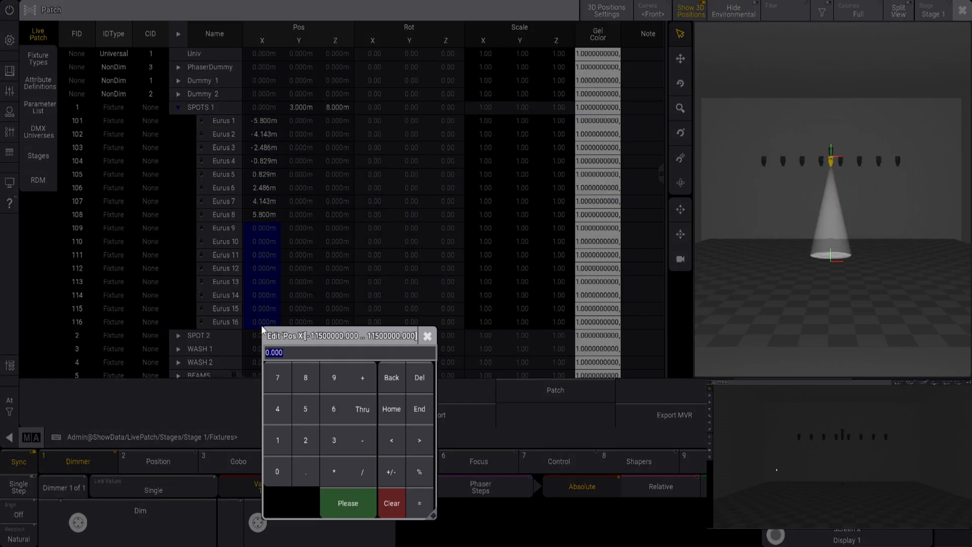
type("-5.8")
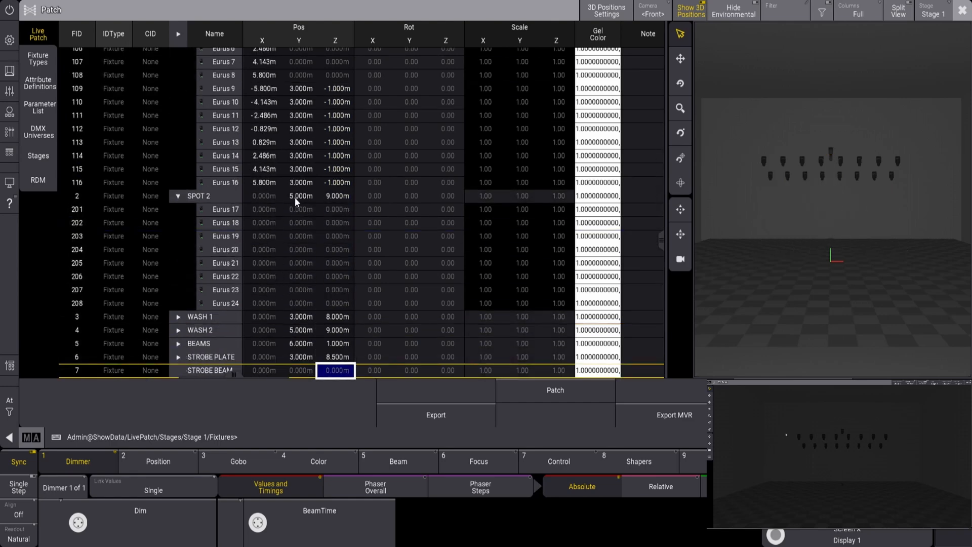
Set SPOT 2 and WASH 2 Pos Y to -3 m
double_click(298, 196)
type("-")
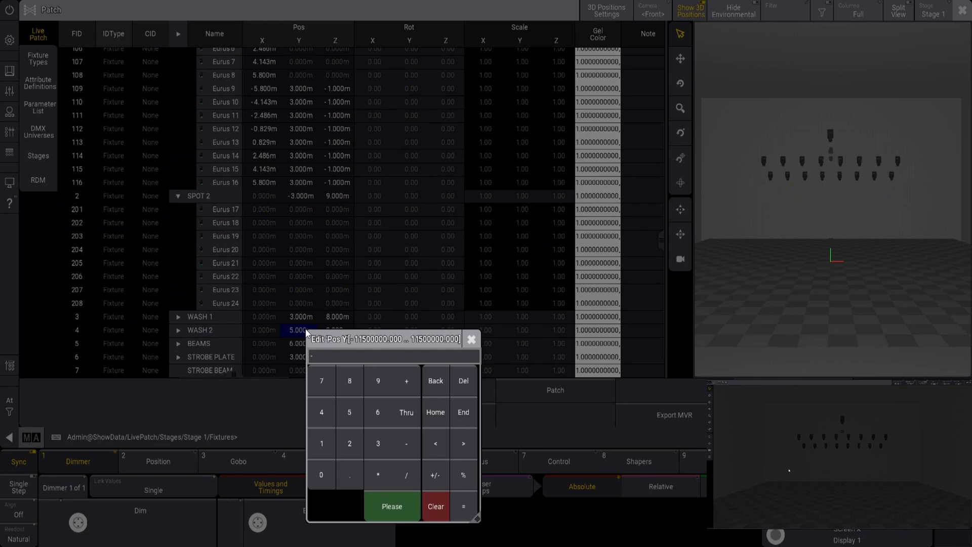
left_click(391, 507)
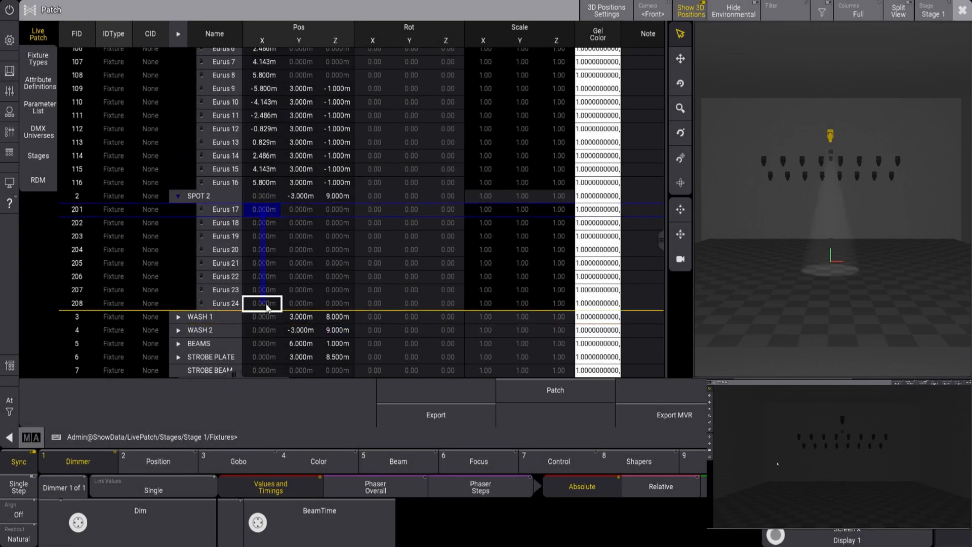
double_click(262, 303)
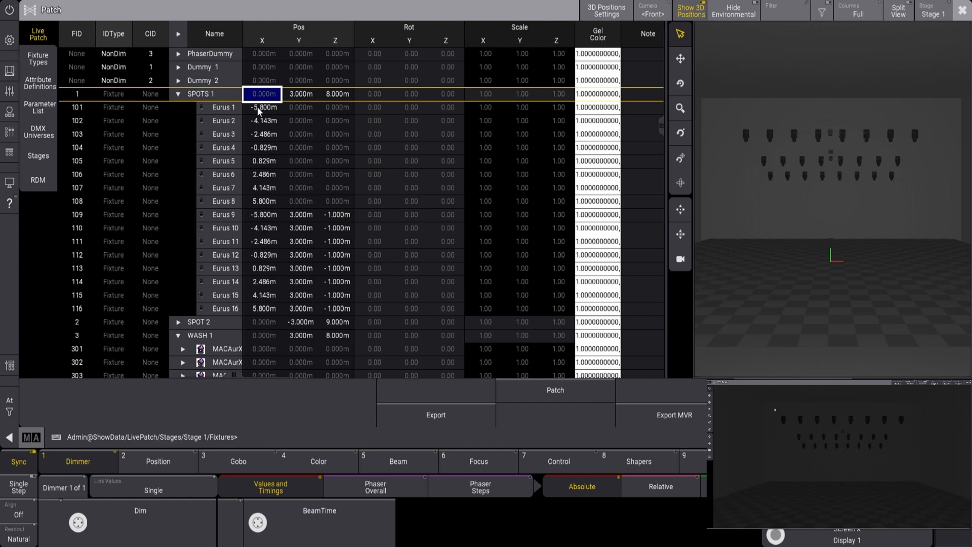
Expand WASH 1 and spread its X positions from -5.4 Thru 5.4
left_click(262, 108)
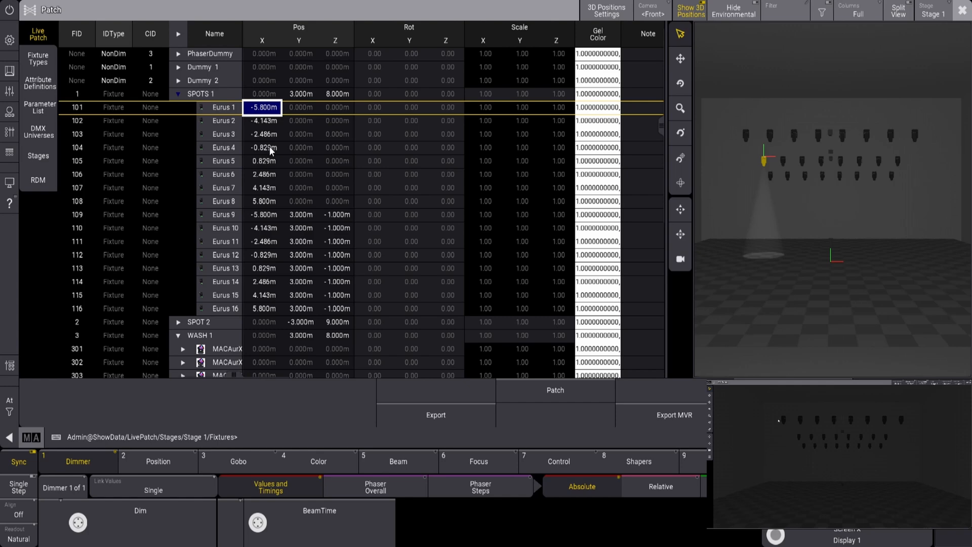
left_click(262, 133)
type("-5.4")
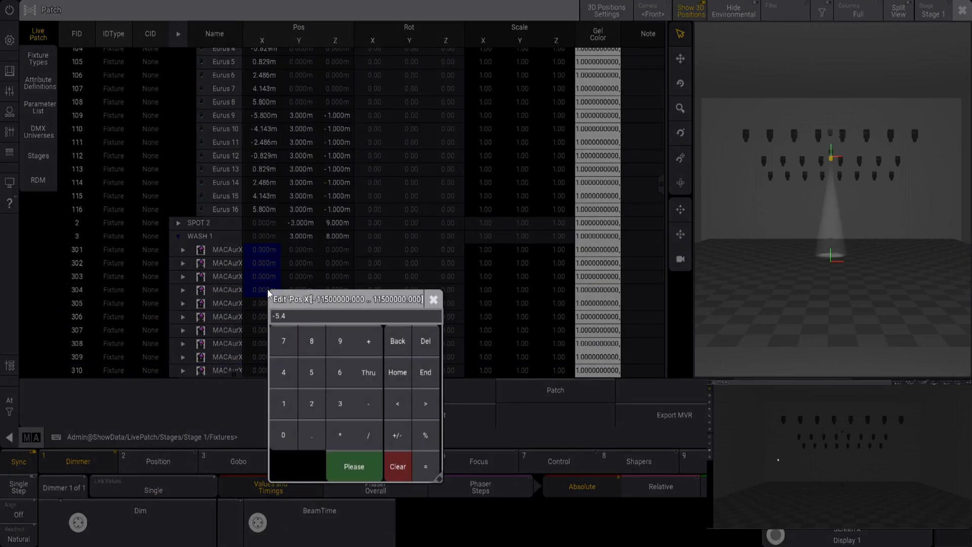
left_click(367, 372)
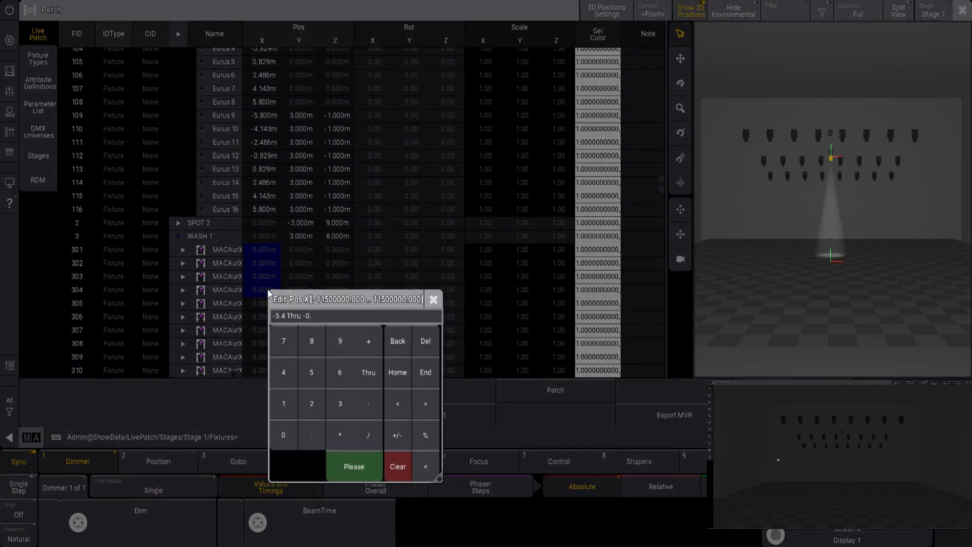
left_click(353, 467)
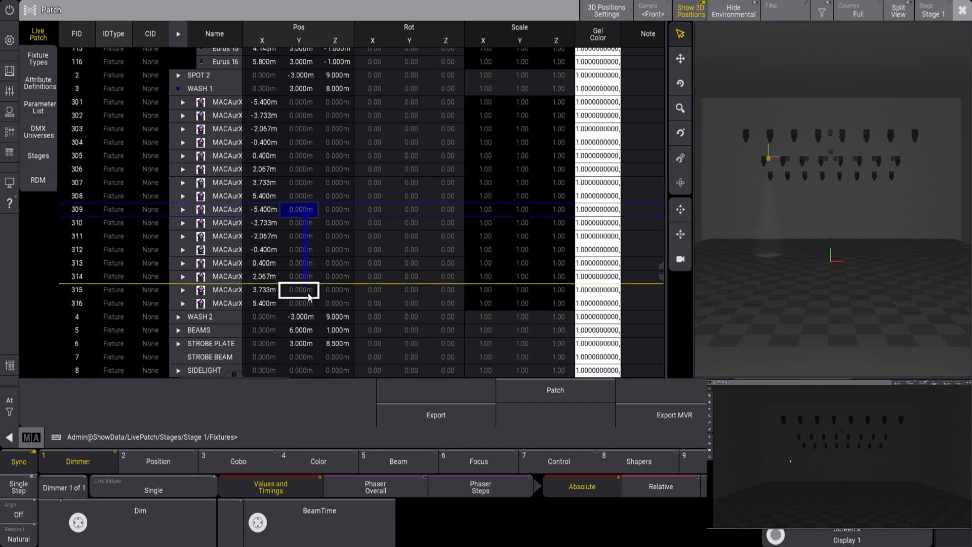
Set wash fixtures 309–316 to Pos Y 3 m and Z -1 m
double_click(298, 290)
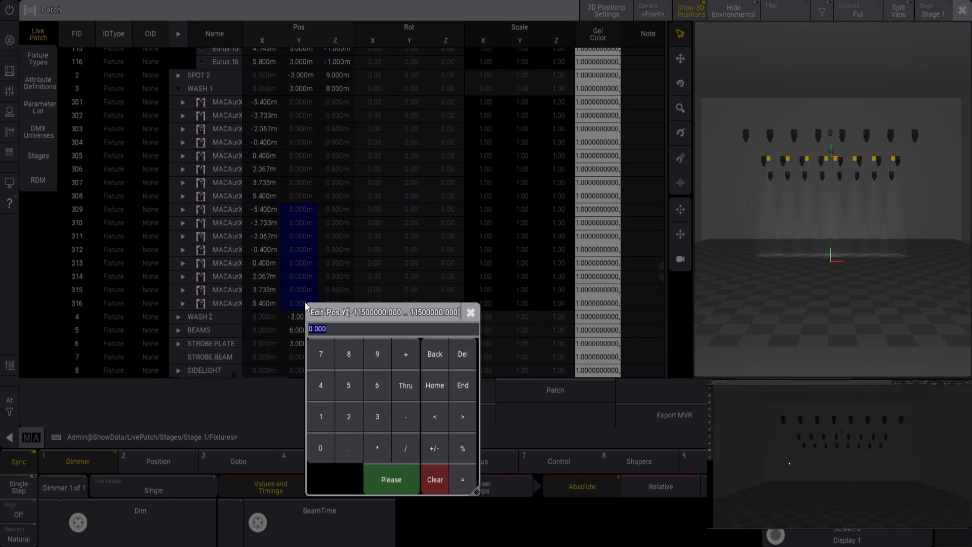
left_click(391, 479)
type("-1")
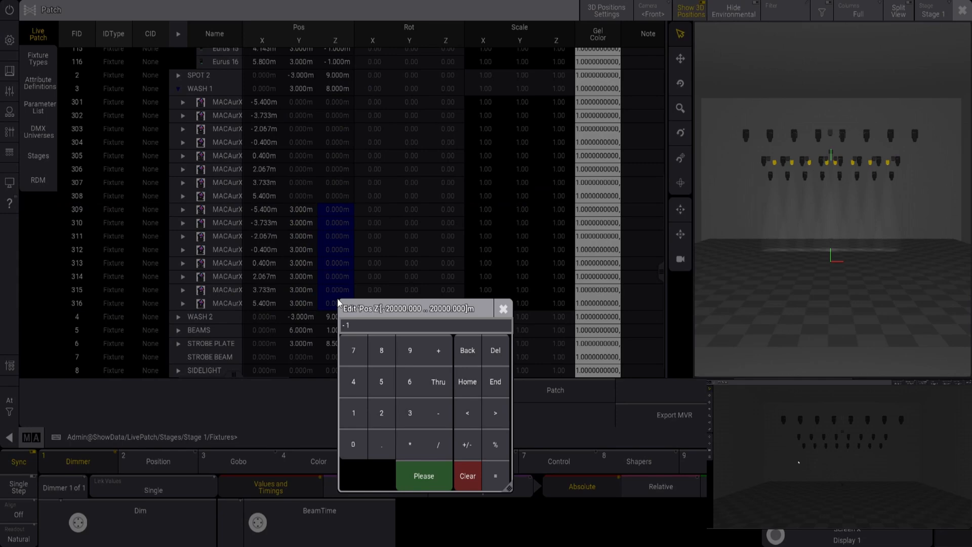
left_click(424, 476)
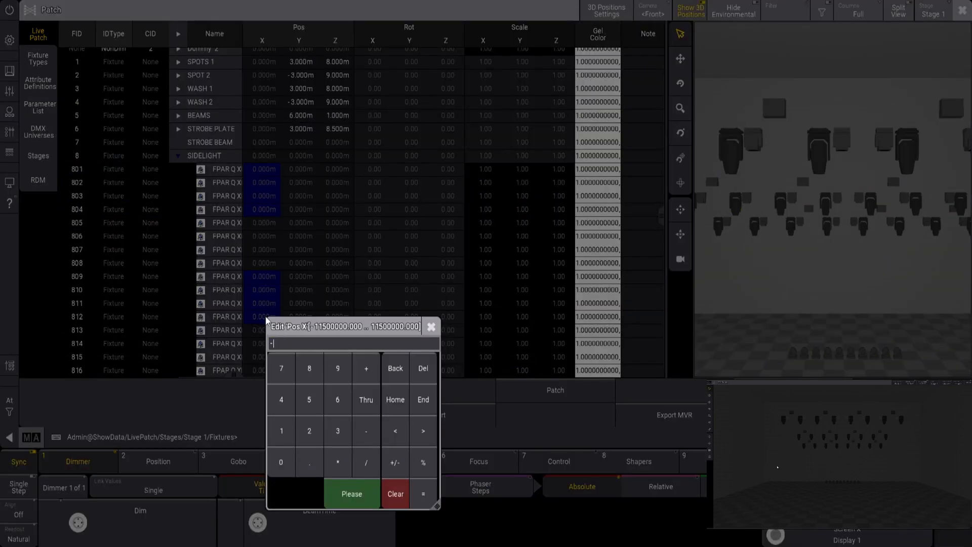
Enter the SIDELIGHT X positions and close the Live Patch window
left_click(351, 494)
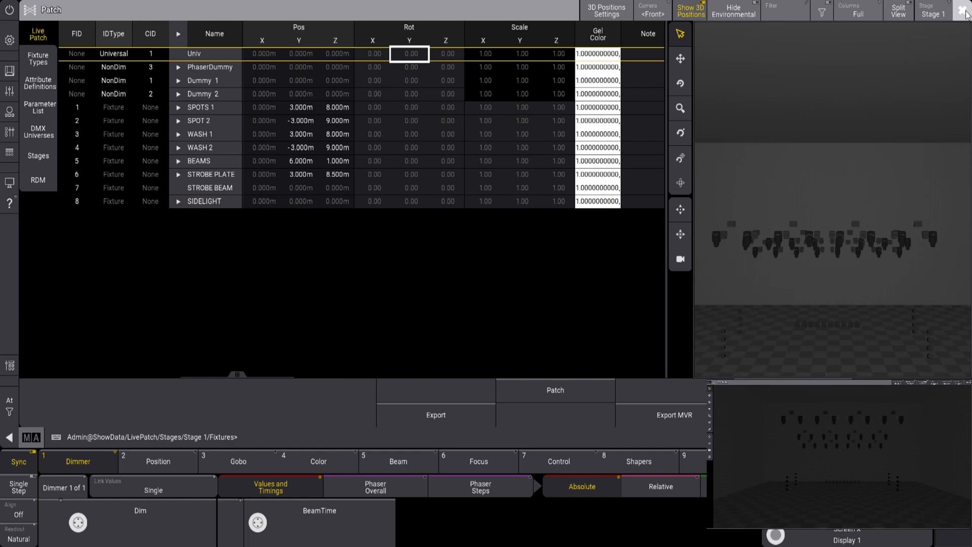
left_click(967, 11)
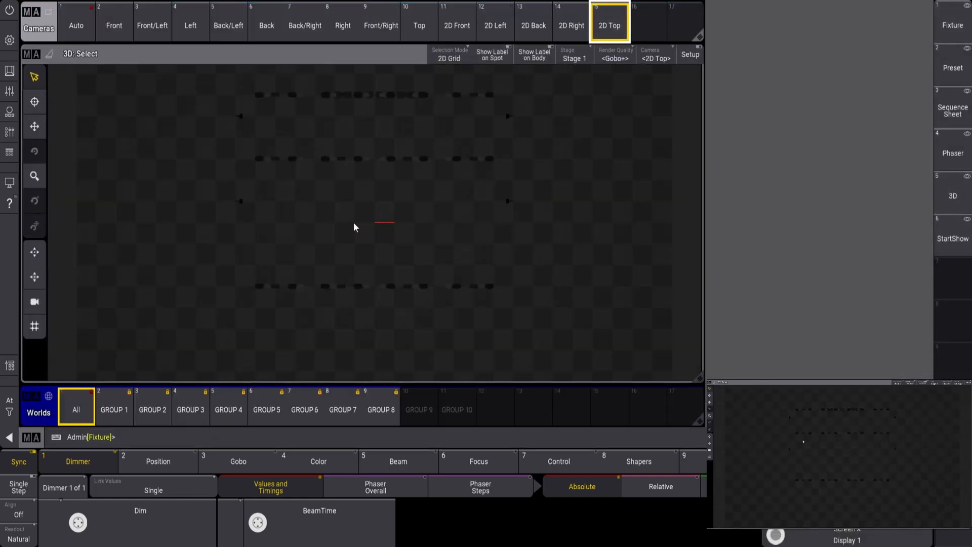
Switch the 3D view to the Front camera, then the Left camera
left_click(113, 25)
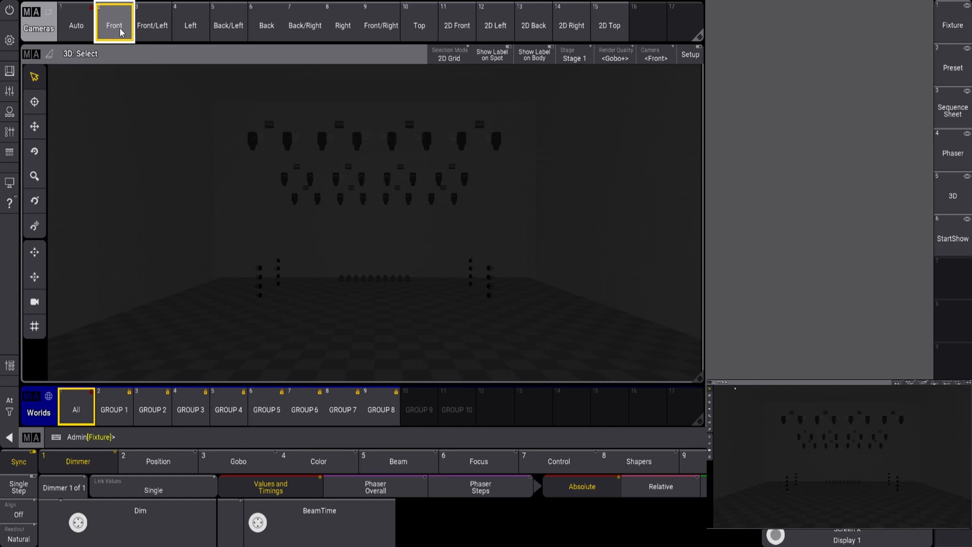
left_click(190, 24)
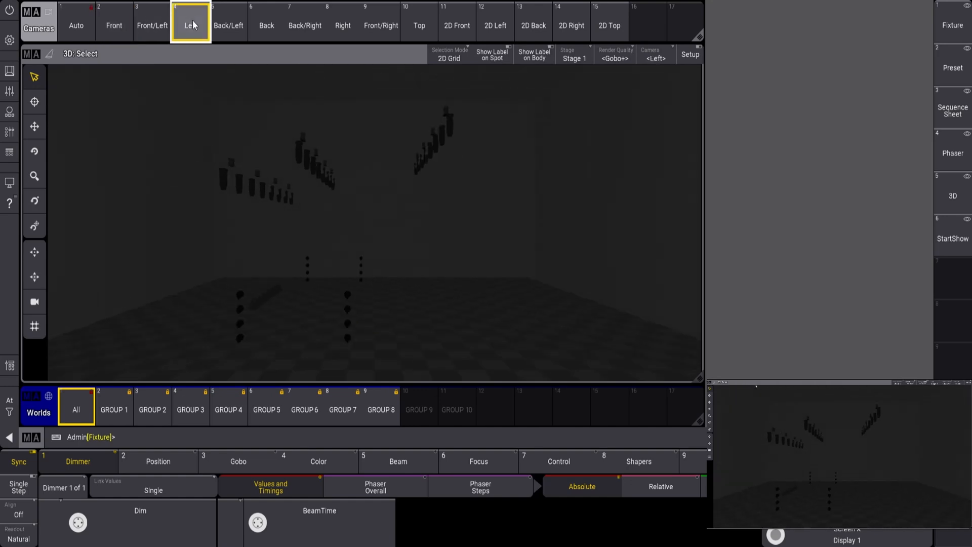